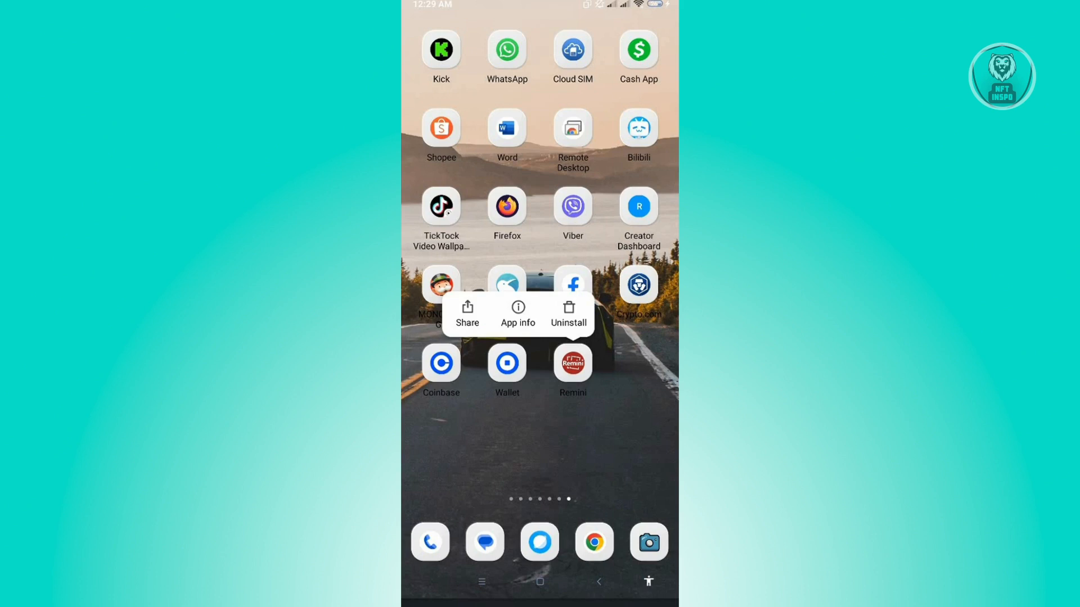
- Open Remini's App info and choose Clear all data to wipe its storage
{"action": "left_click", "coordinate": [517, 313]}
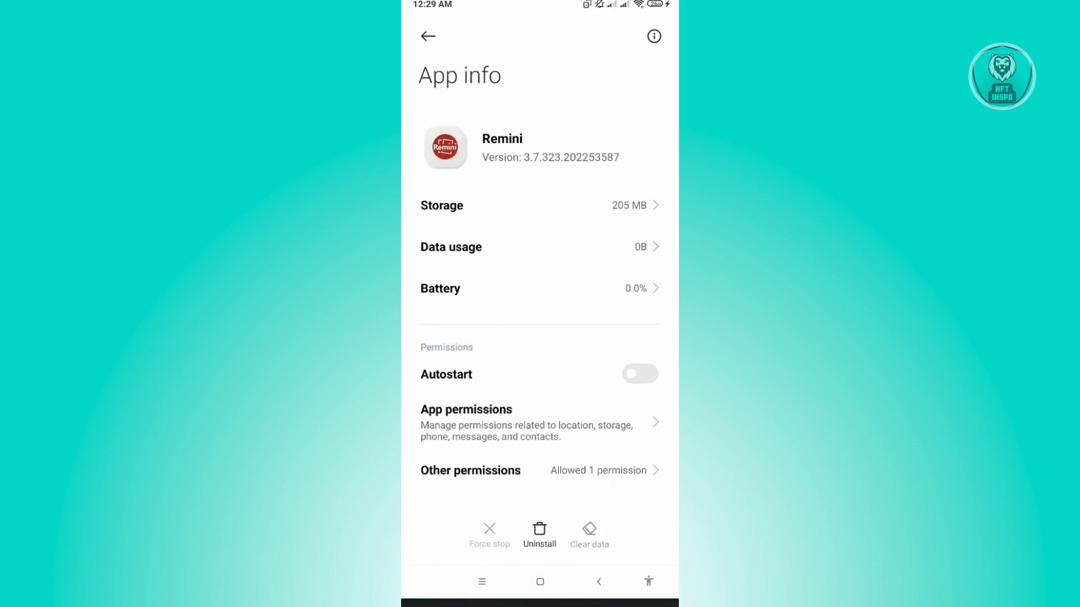
{"action": "left_click", "coordinate": [589, 534]}
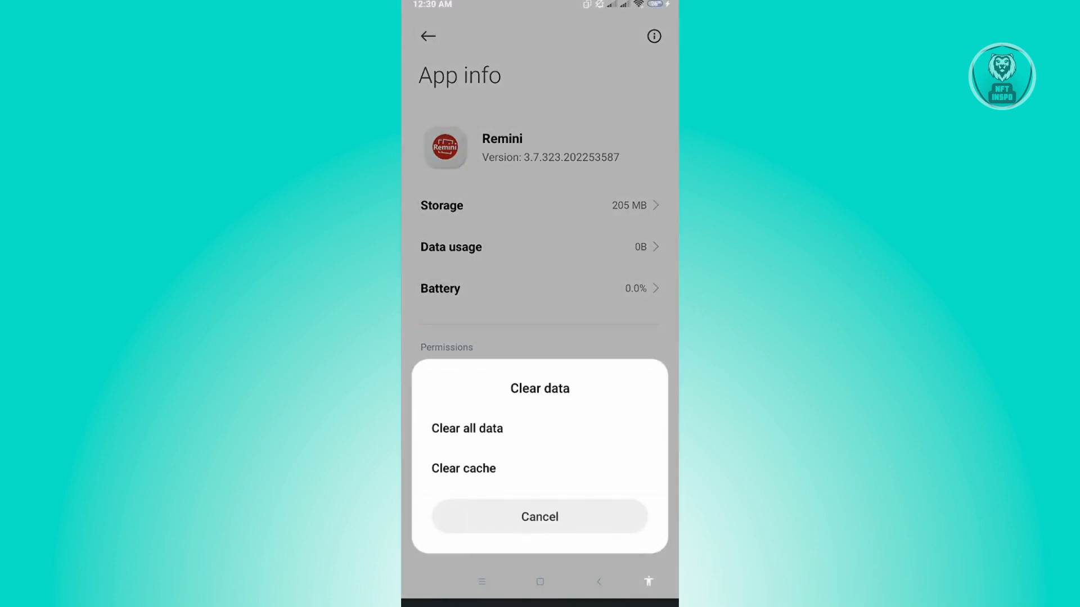
{"action": "left_click", "coordinate": [539, 516]}
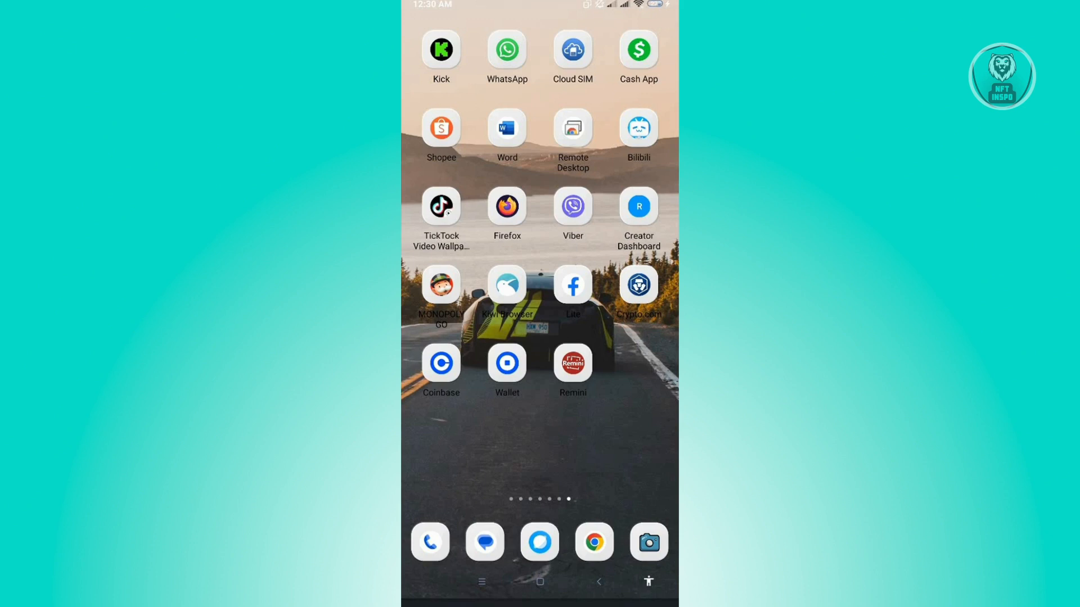
- Launch Chrome from the home screen
{"action": "left_click", "coordinate": [594, 542]}
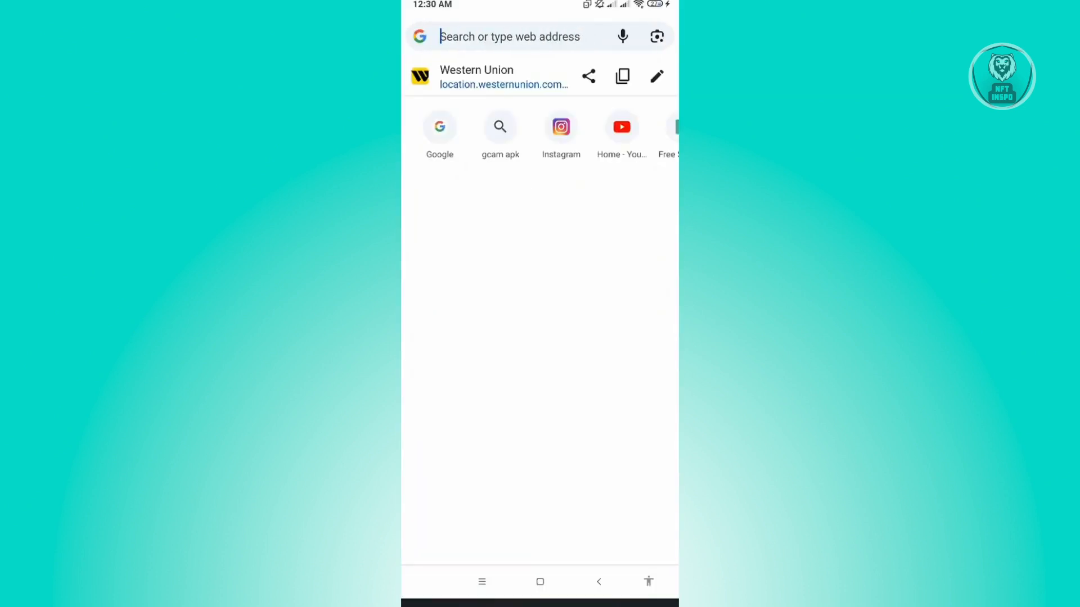
- Search Google for 'is remini' from Chrome's address bar
{"action": "left_click", "coordinate": [509, 37]}
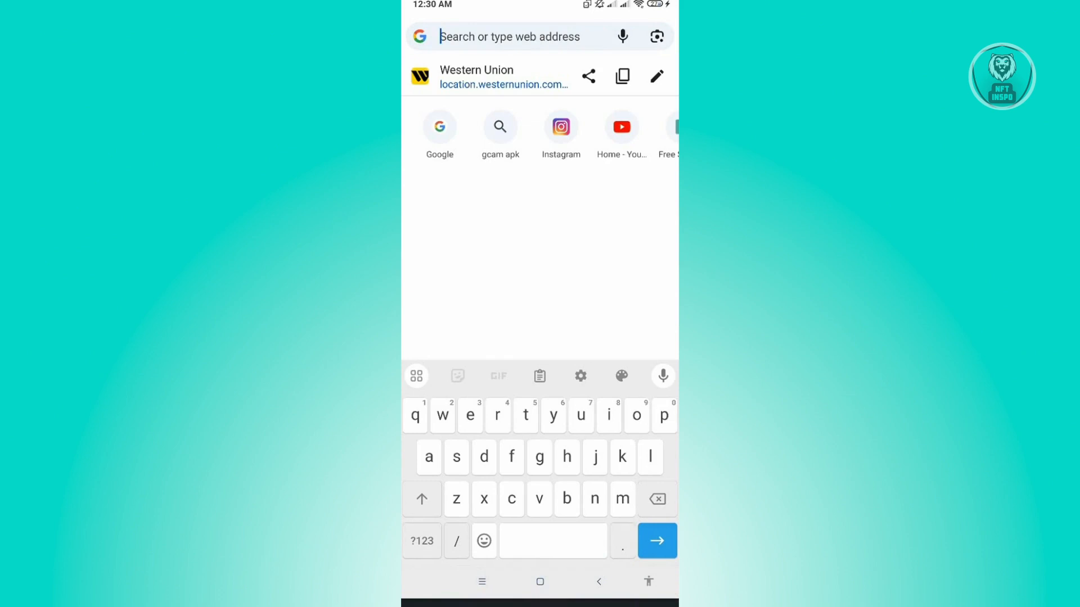
{"action": "type", "text": "is remini"}
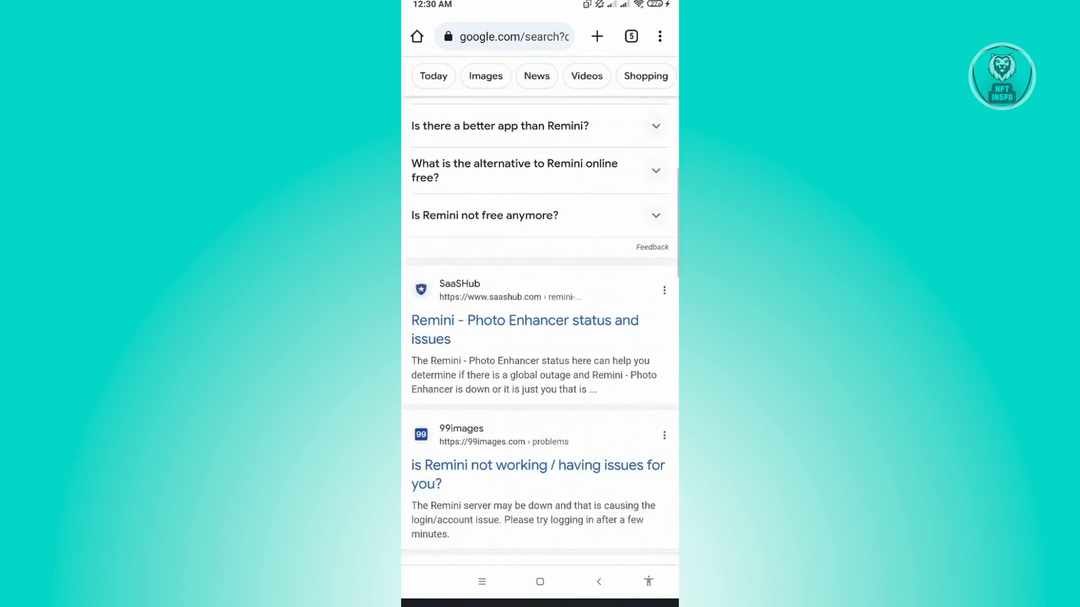
- Scroll the search results to find SaaSHub's snippet saying Remini is up
{"action": "scroll", "scroll_direction": "down", "scroll_amount": 3}
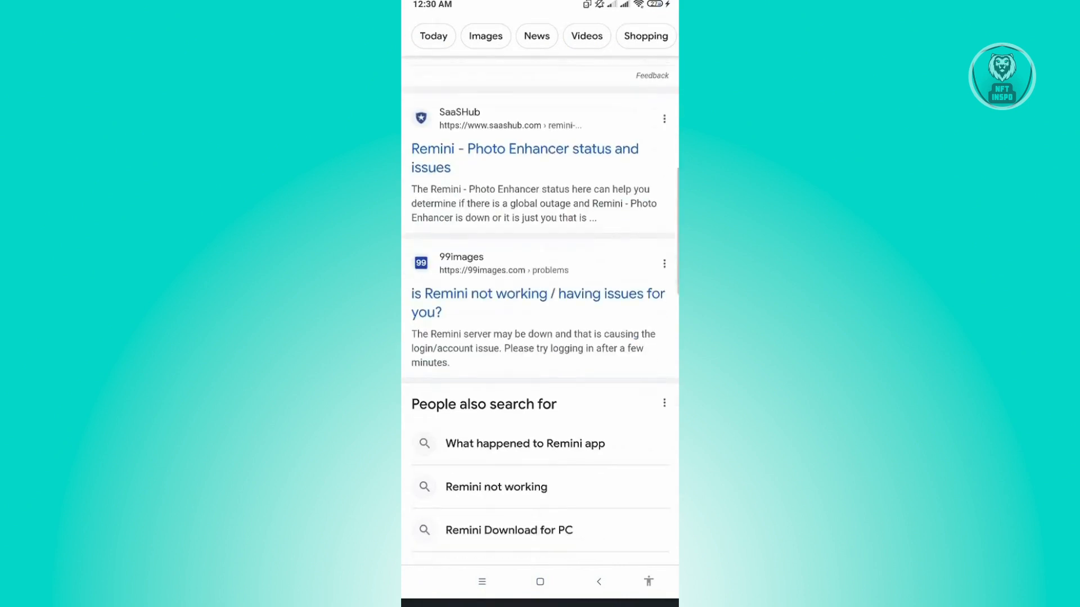
{"action": "scroll", "scroll_direction": "down", "scroll_amount": 3}
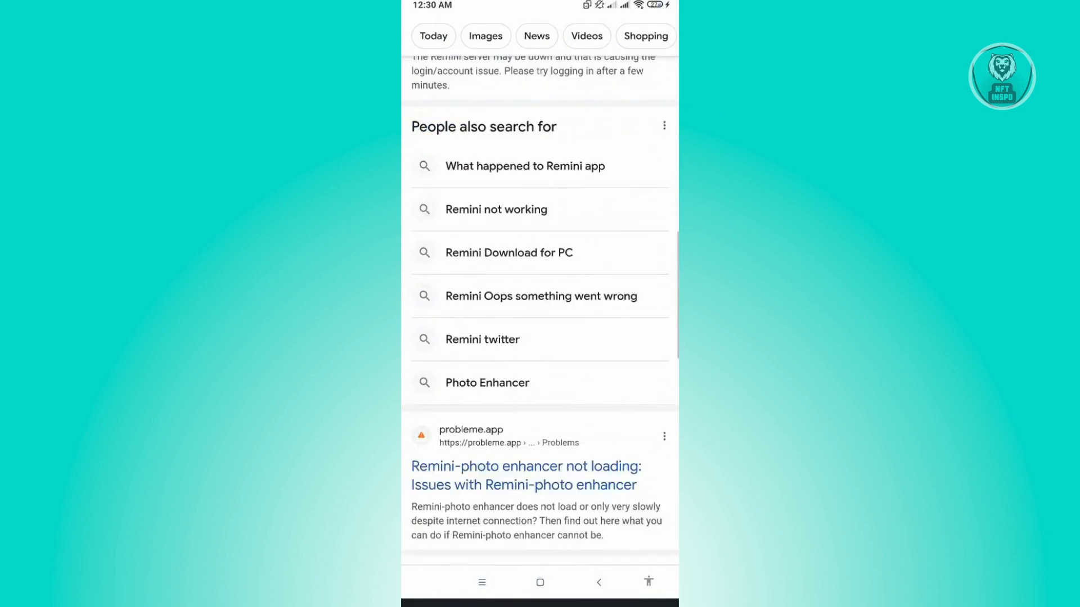
{"action": "scroll", "scroll_direction": "down", "scroll_amount": 3}
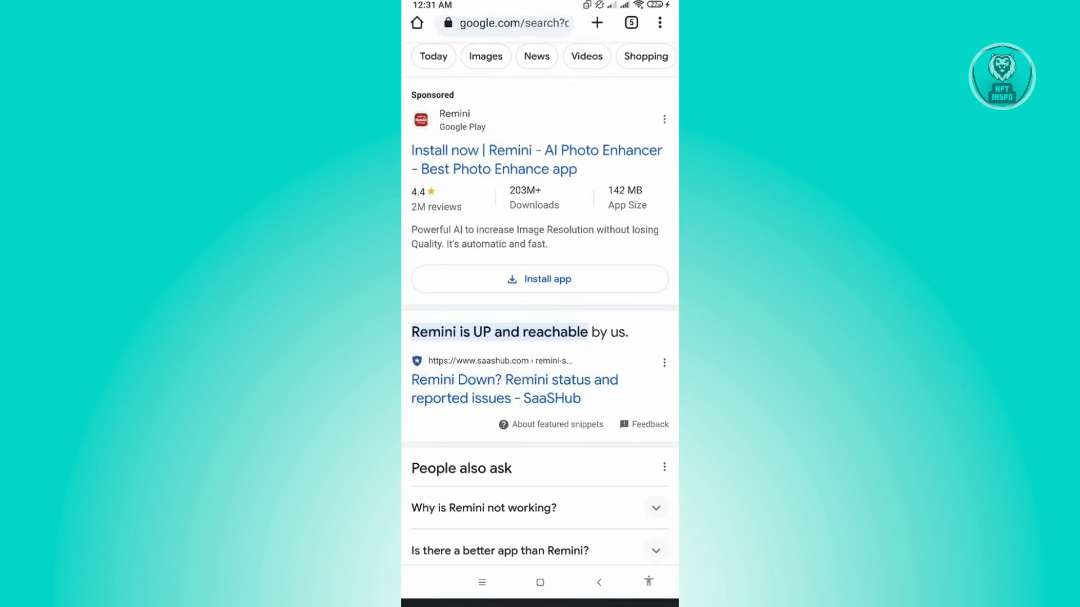
- Open the SaaSHub Remini status page, scroll its details, then go Home
{"action": "left_click", "coordinate": [513, 389]}
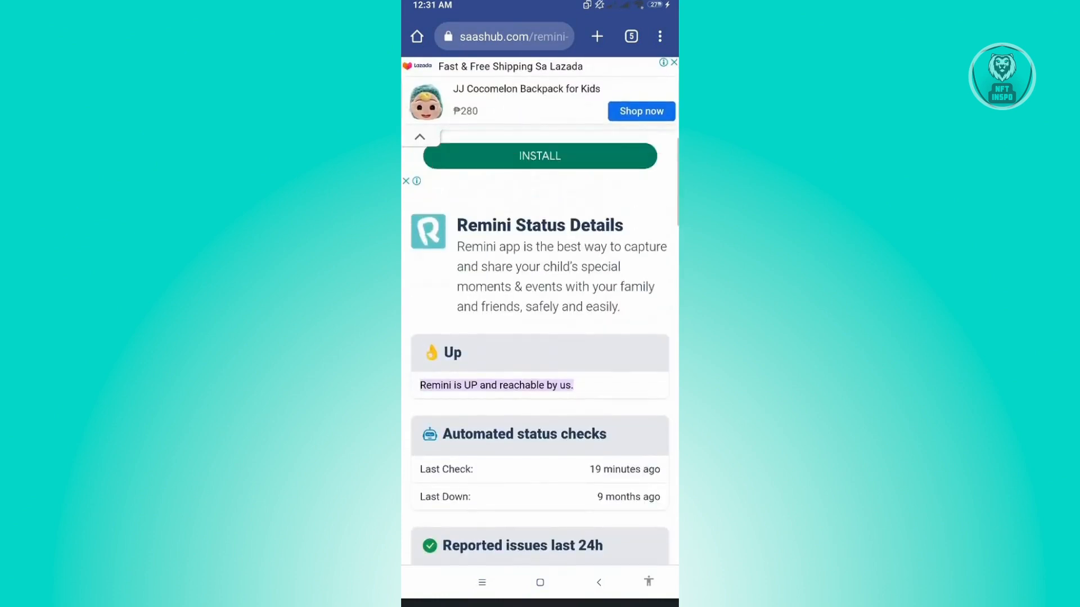
{"action": "scroll", "scroll_direction": "down", "scroll_amount": 3}
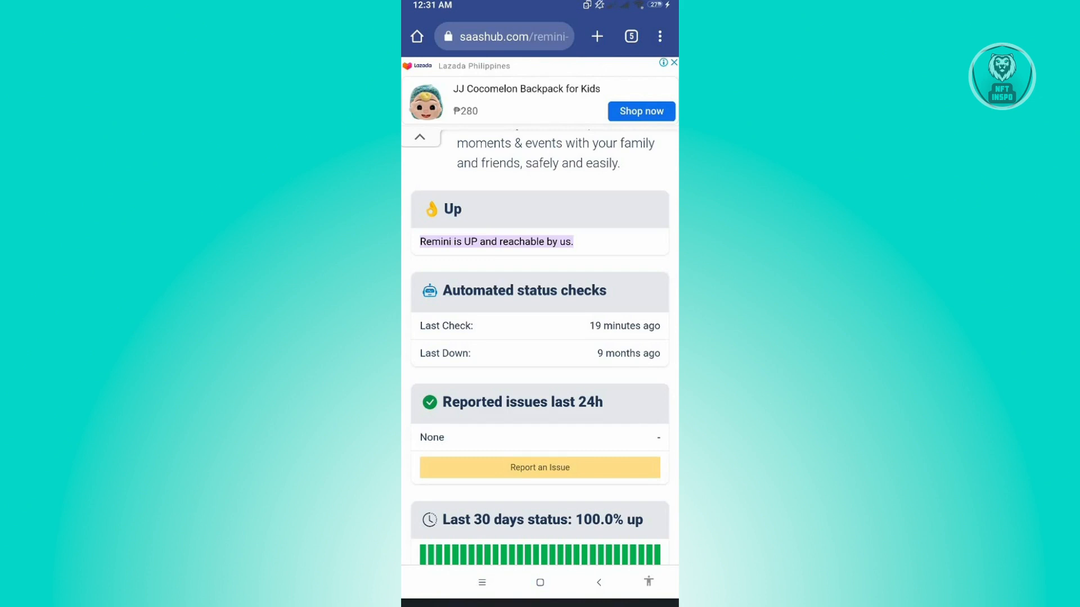
{"action": "left_click", "coordinate": [539, 582]}
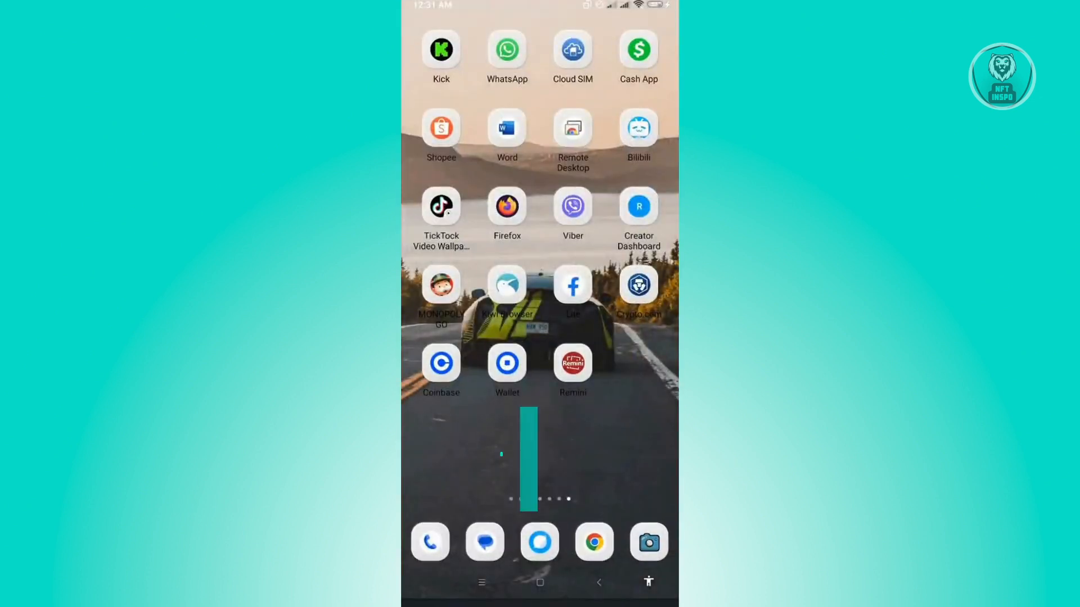